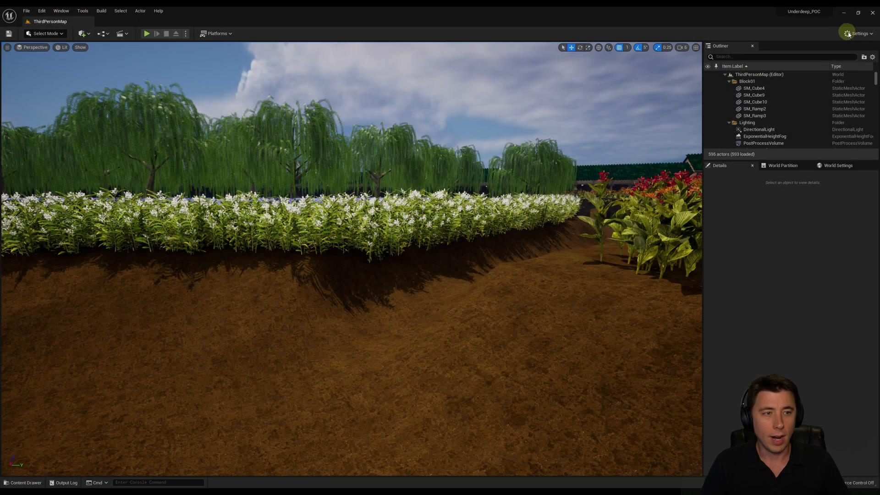
Step: Search 'water' in Plugins, tick the Water plugin and confirm the experimental warning
{"action": "left_click", "coordinate": [855, 33]}
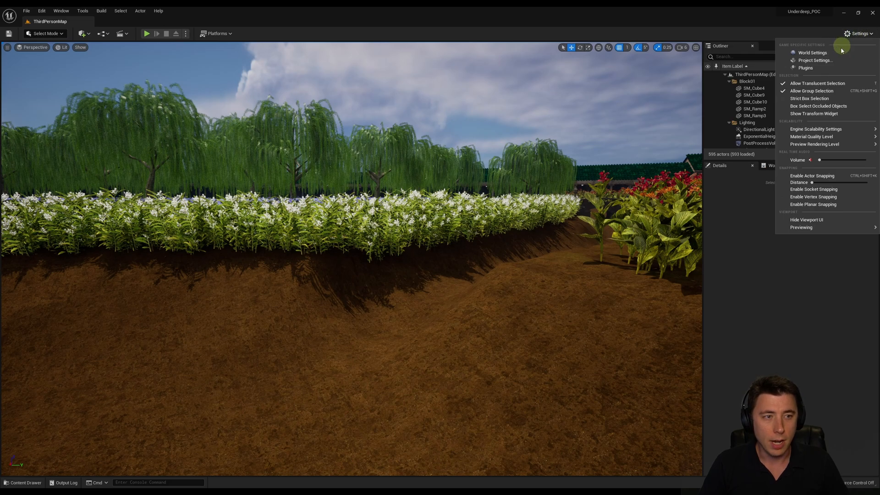
{"action": "left_click", "coordinate": [805, 67]}
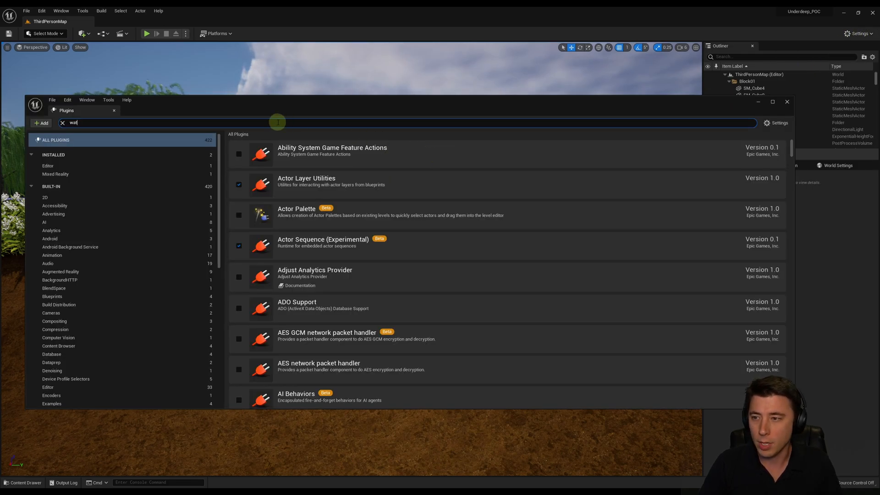
{"action": "type", "text": "er"}
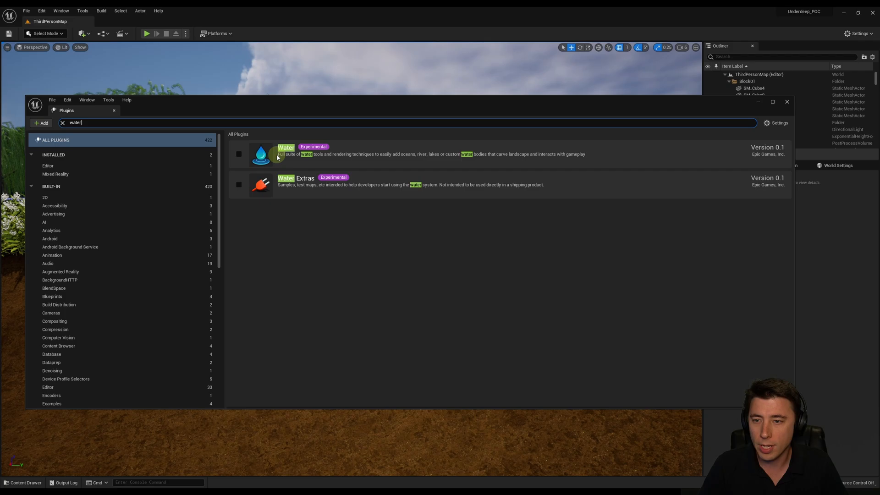
{"action": "mouse_move", "coordinate": [239, 154]}
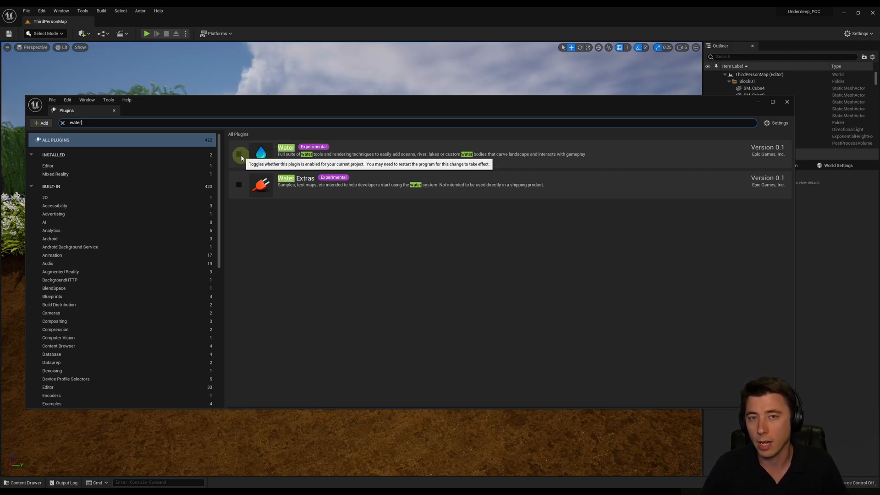
{"action": "mouse_move", "coordinate": [300, 154]}
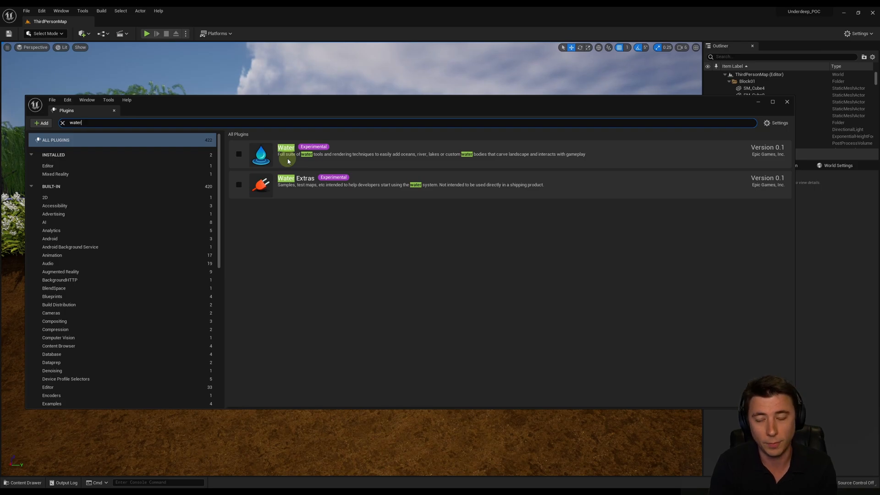
{"action": "left_click", "coordinate": [238, 153]}
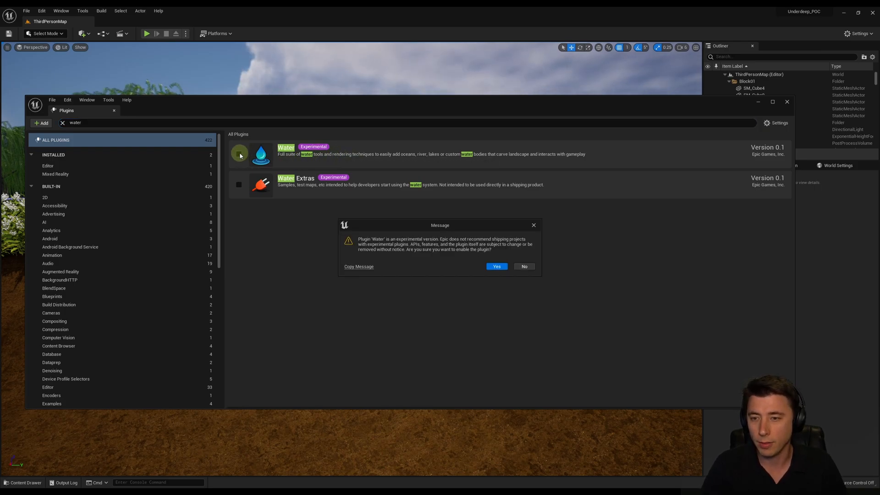
{"action": "left_click", "coordinate": [496, 266]}
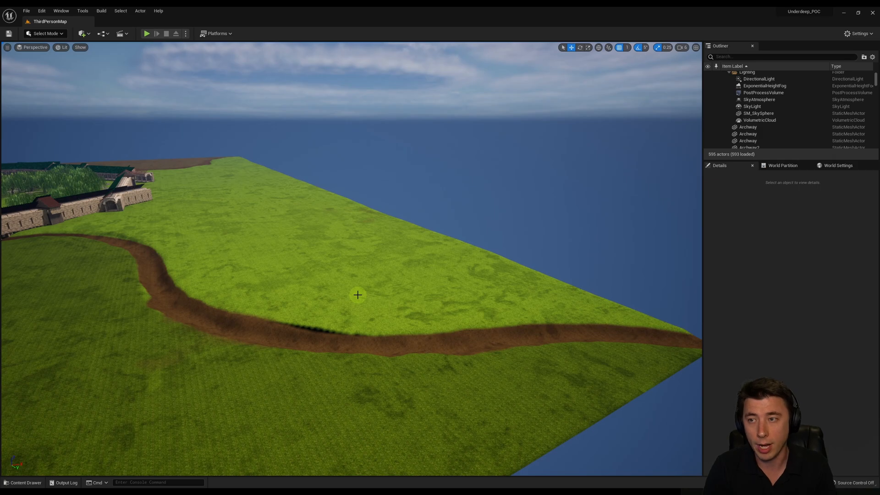
{"action": "mouse_move", "coordinate": [82, 33]}
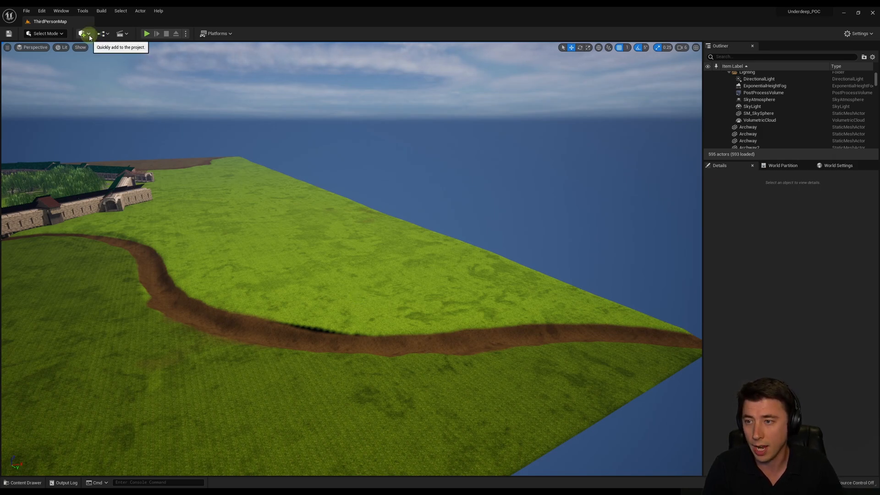
Step: Search 'water' in the Quick Add actors list to find the Water Body Lake
{"action": "left_click", "coordinate": [82, 33]}
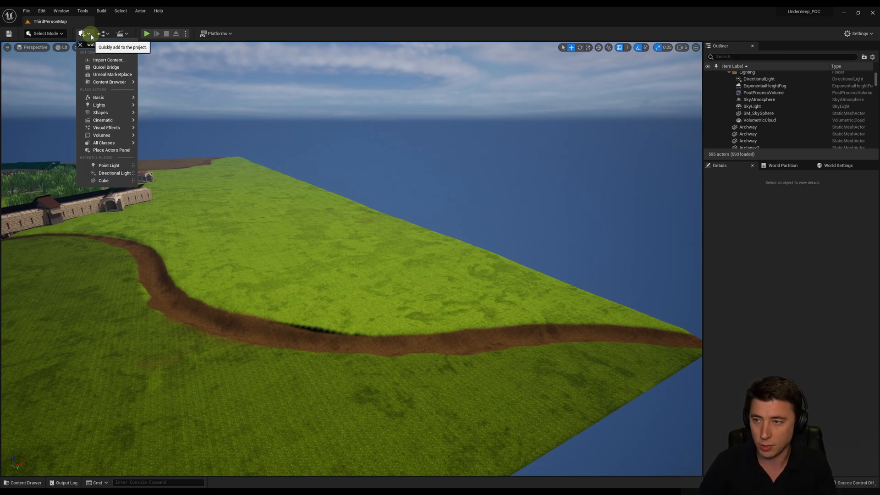
{"action": "type", "text": "water"}
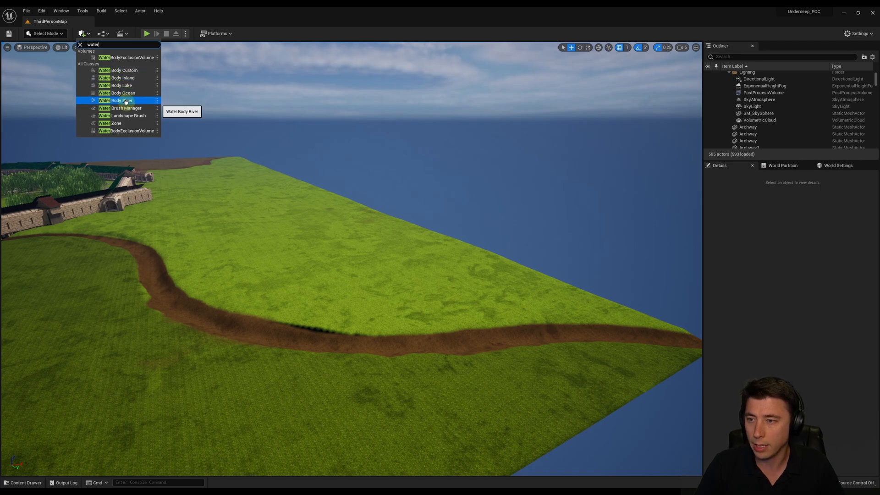
{"action": "mouse_move", "coordinate": [118, 92]}
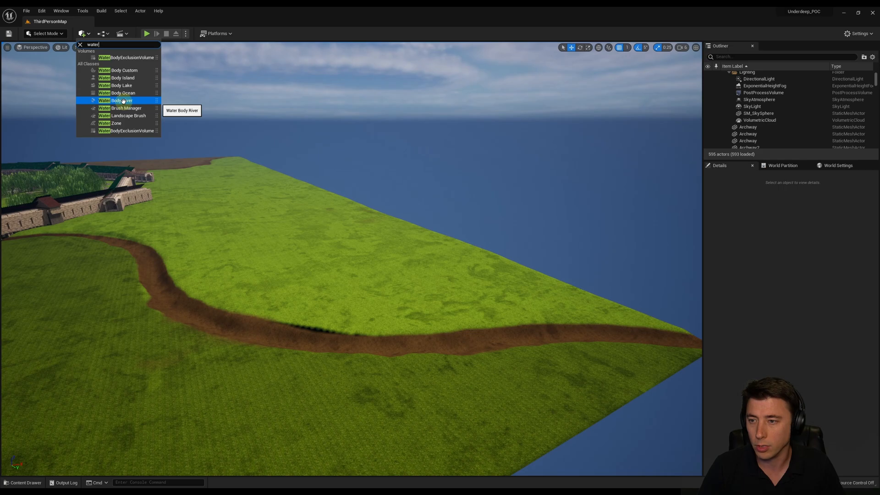
{"action": "mouse_move", "coordinate": [115, 100]}
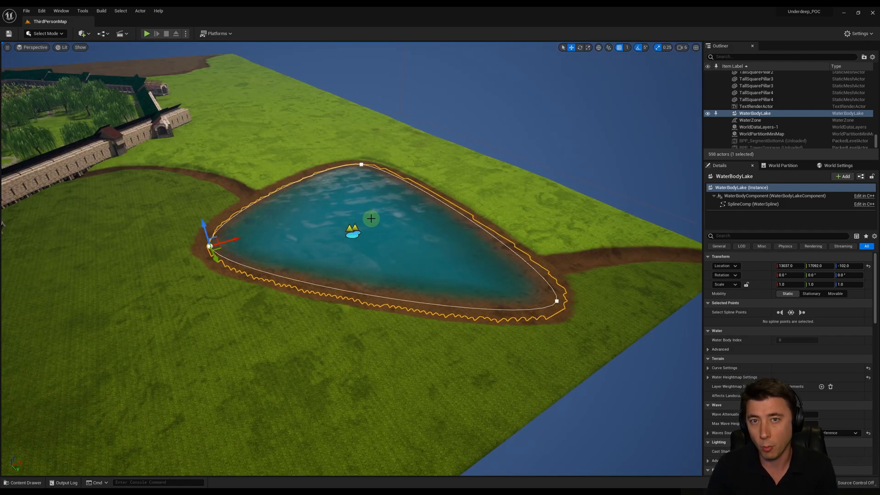
Step: Select the lake's top spline point and drag it along the bank to reshape the shoreline
{"action": "left_click", "coordinate": [361, 164]}
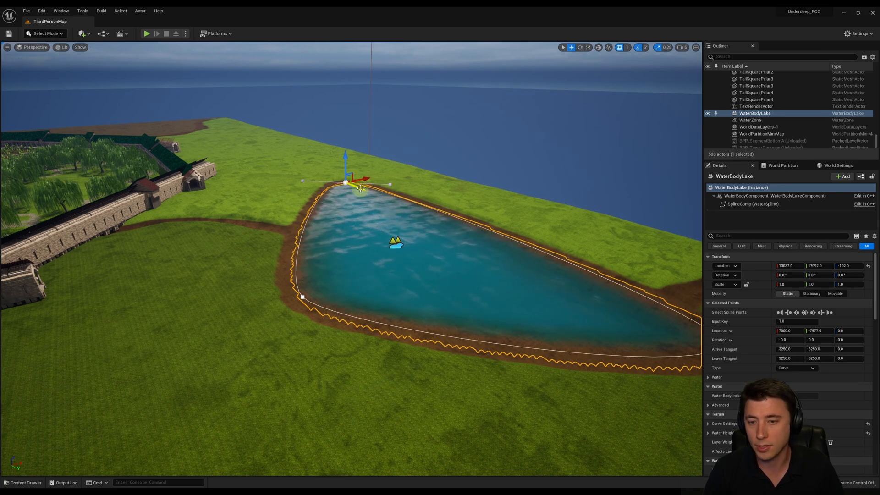
{"action": "left_click_drag", "start_coordinate": [346, 183], "coordinate": [387, 174]}
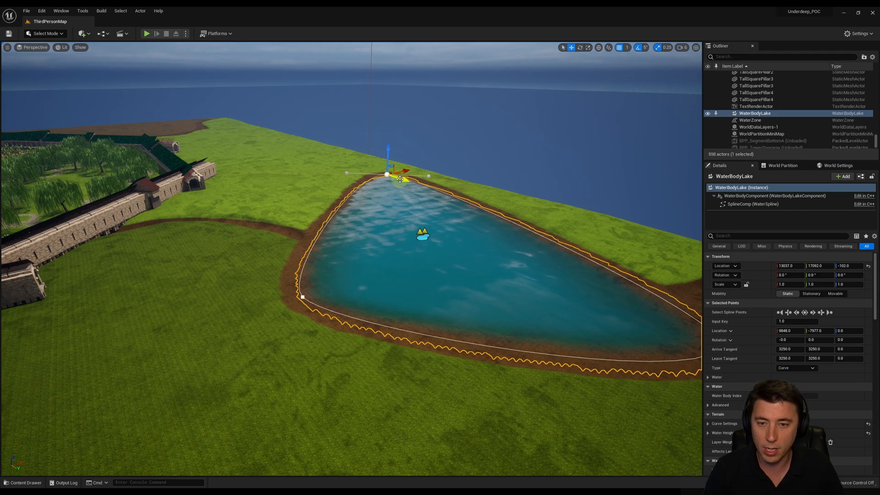
{"action": "left_click_drag", "start_coordinate": [388, 174], "coordinate": [412, 201]}
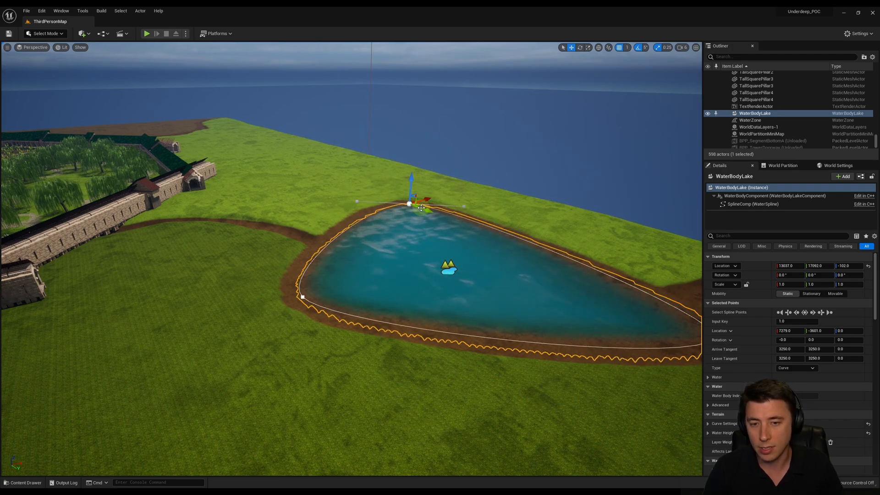
{"action": "mouse_move", "coordinate": [359, 201]}
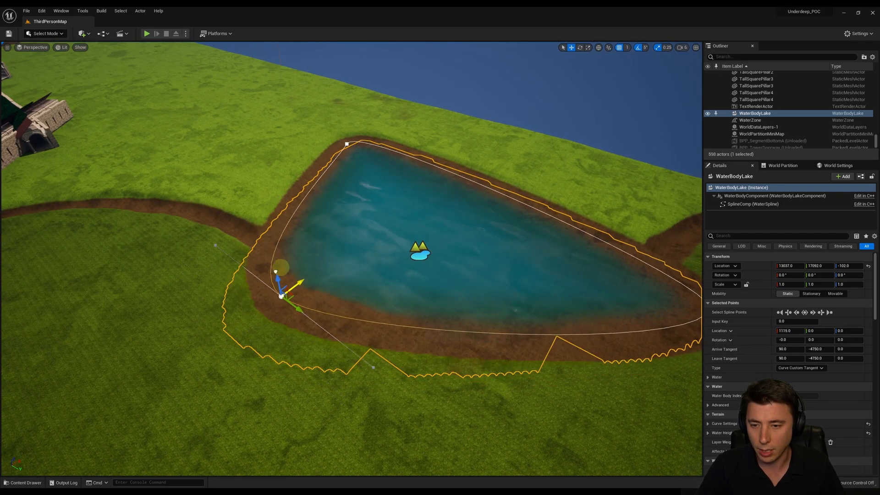
Step: Add a new spline point on the lake's lower edge via Add Spline Point Here
{"action": "left_click", "coordinate": [347, 144]}
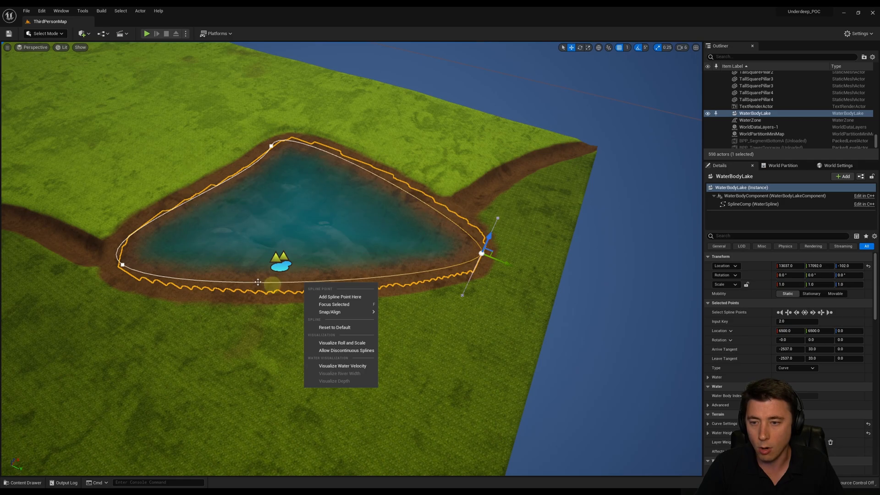
{"action": "mouse_move", "coordinate": [331, 297]}
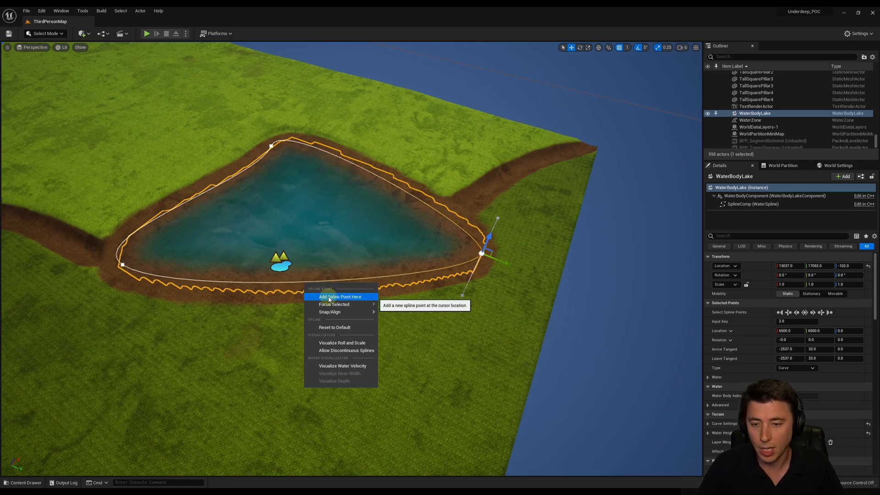
{"action": "left_click", "coordinate": [339, 296]}
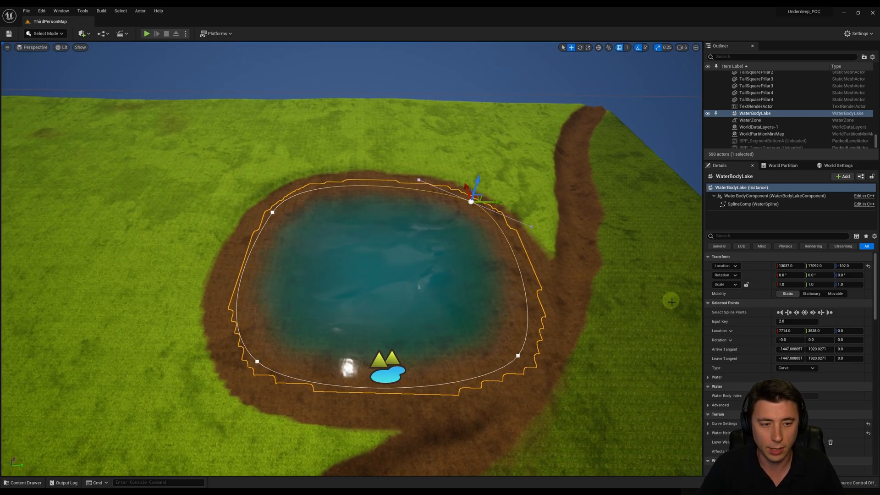
Step: Expand the lake's heightmap Falloff Settings and select Edge Offset to set it to 0
{"action": "scroll", "scroll_direction": "down", "scroll_amount": 3}
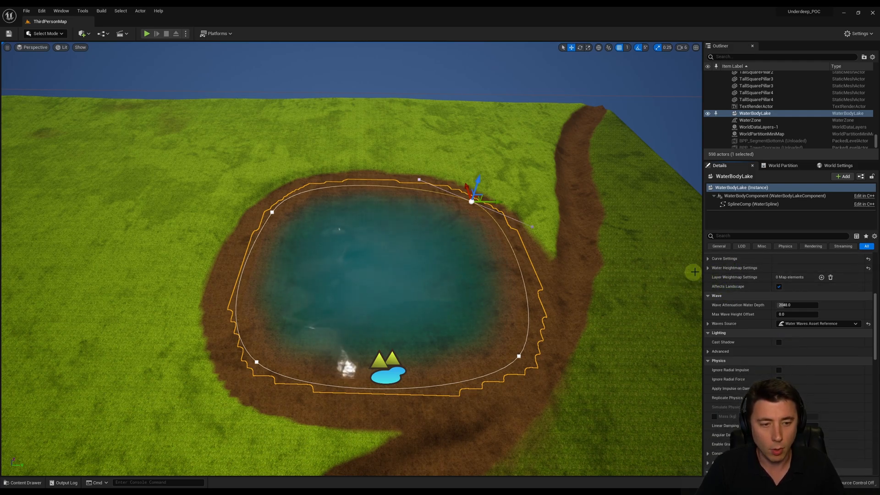
{"action": "left_click", "coordinate": [708, 268]}
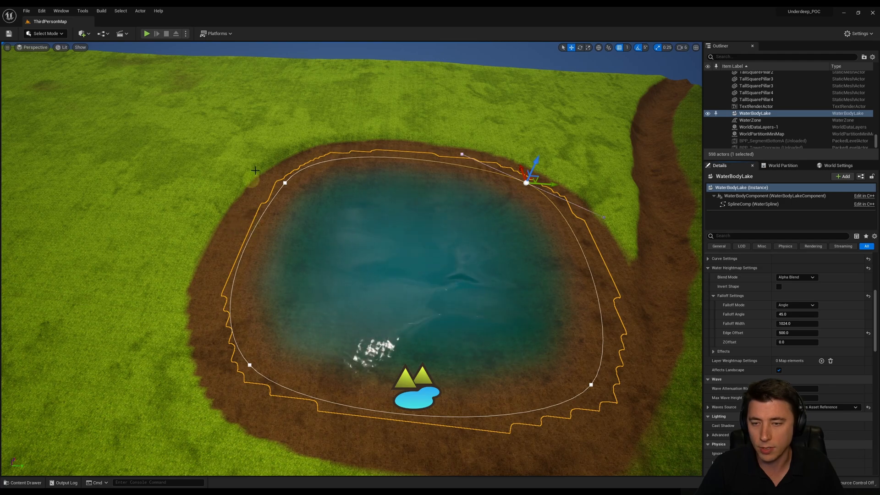
{"action": "mouse_move", "coordinate": [290, 221]}
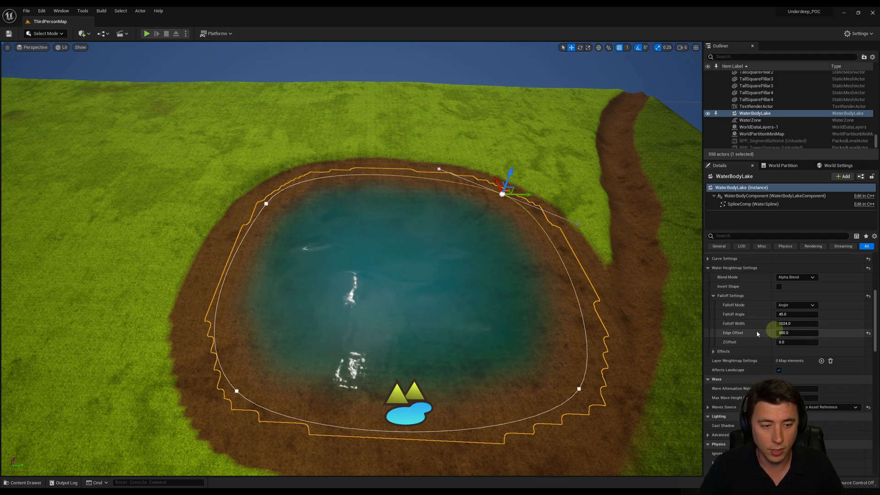
{"action": "triple_click", "coordinate": [796, 332]}
{"action": "type", "text": "0"}
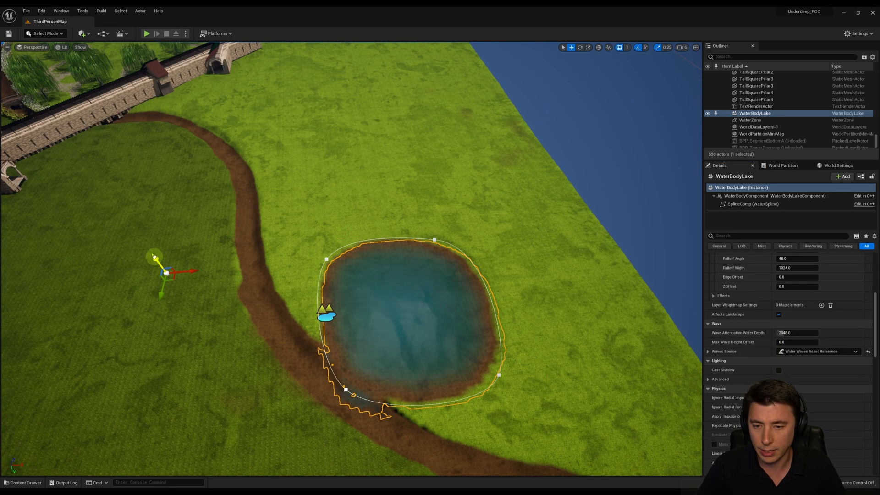
Step: Expand Terrain Curve Settings and set the lake's Curve Ramp Width to 2000
{"action": "scroll", "scroll_direction": "down", "scroll_amount": 3}
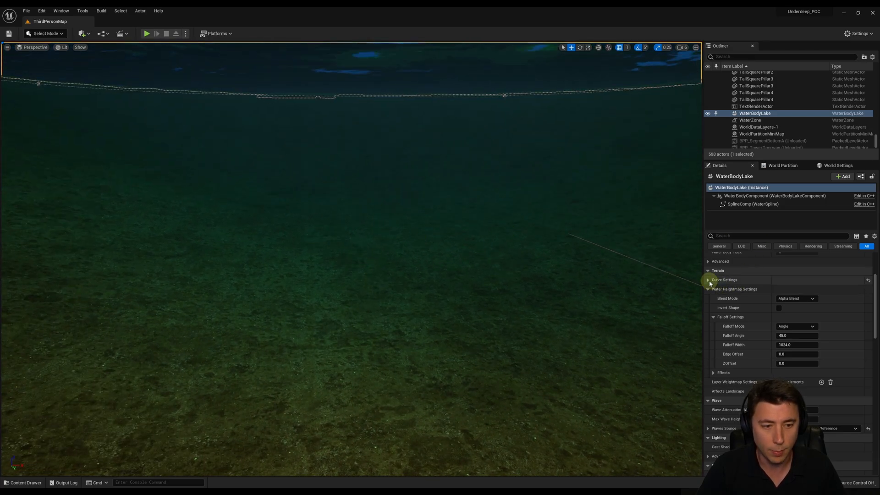
{"action": "left_click", "coordinate": [707, 279]}
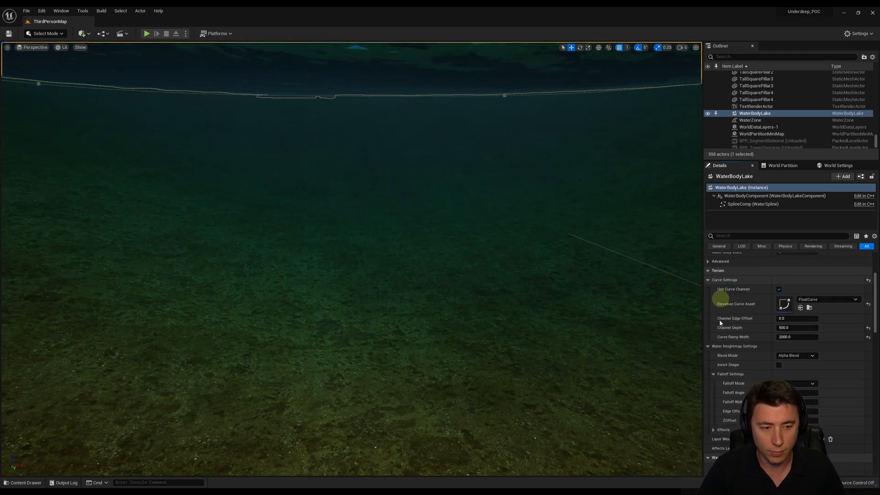
{"action": "mouse_move", "coordinate": [738, 337]}
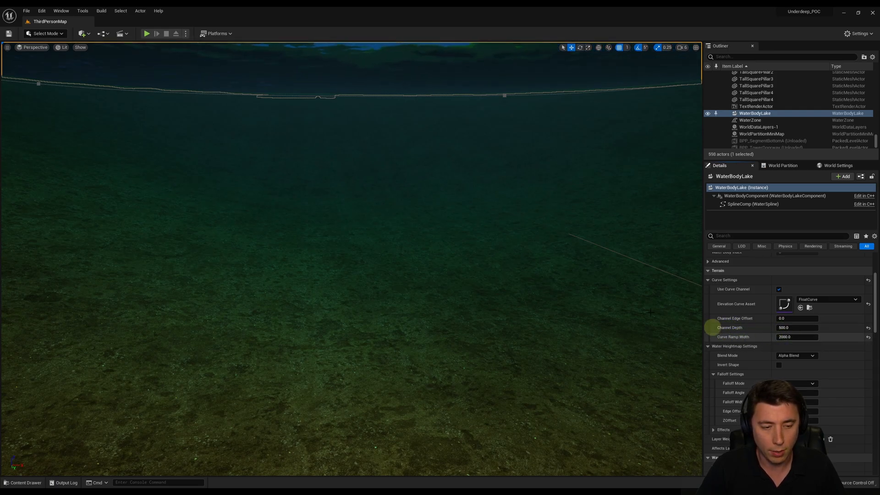
{"action": "triple_click", "coordinate": [796, 337]}
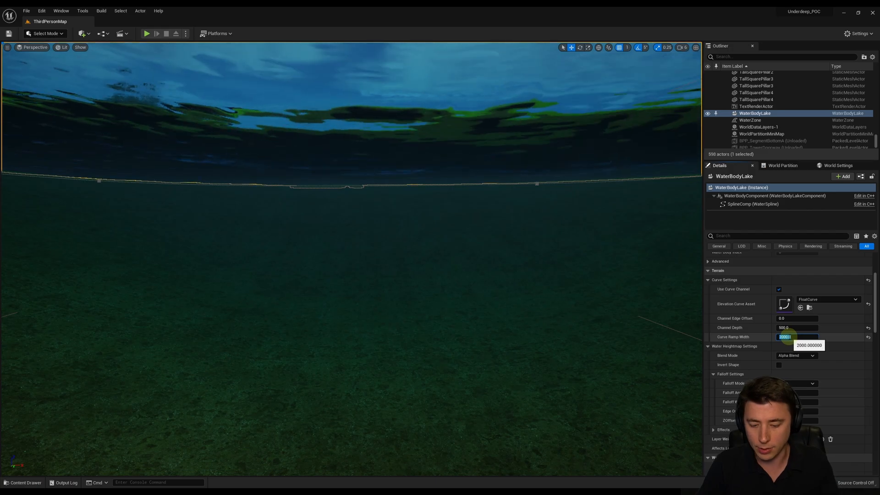
{"action": "type", "text": "20.0"}
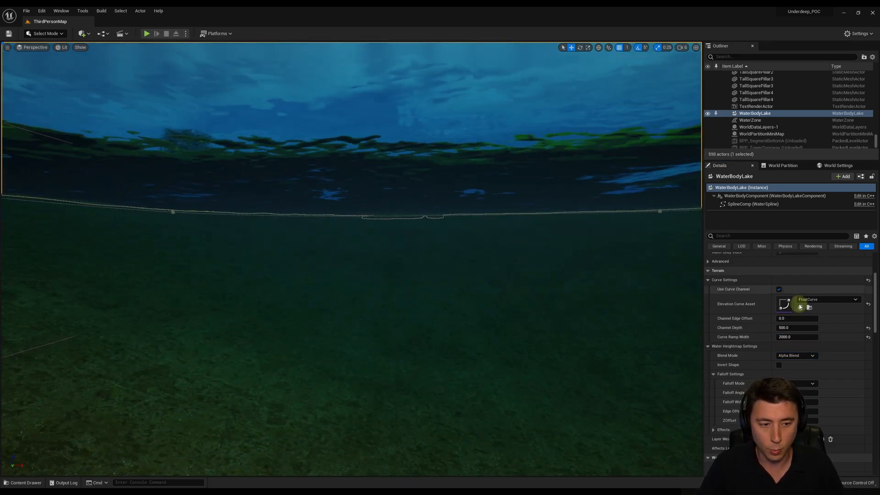
{"action": "triple_click", "coordinate": [796, 327]}
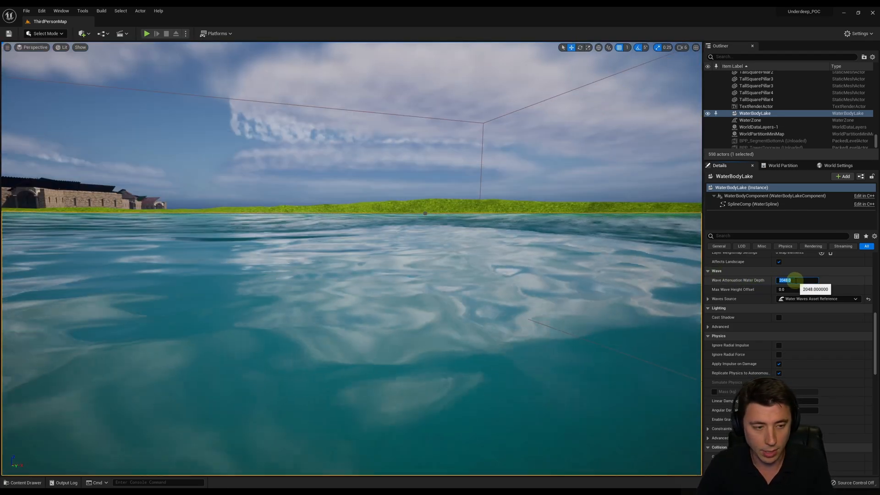
Step: Set the lake's Wave Attenuation Water Depth to 8000
{"action": "type", "text": "8000"}
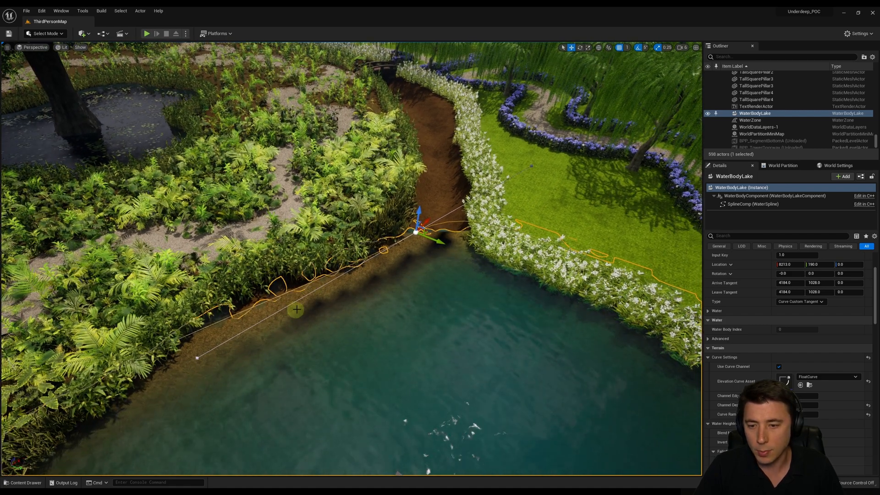
Step: Bring up the editor Mode list with Landscape available
{"action": "left_click", "coordinate": [44, 33]}
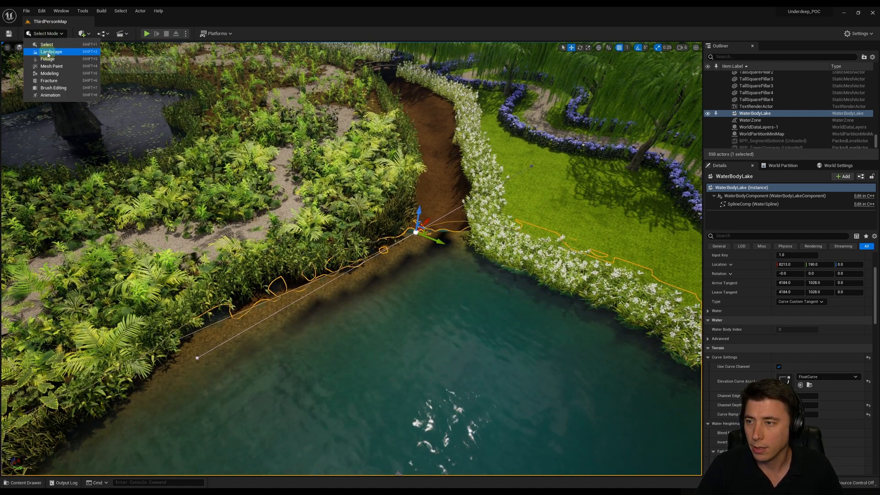
Step: Switch to Landscape Mode's Paint tools, choose PaintLayer and the Water target layer
{"action": "left_click", "coordinate": [51, 51]}
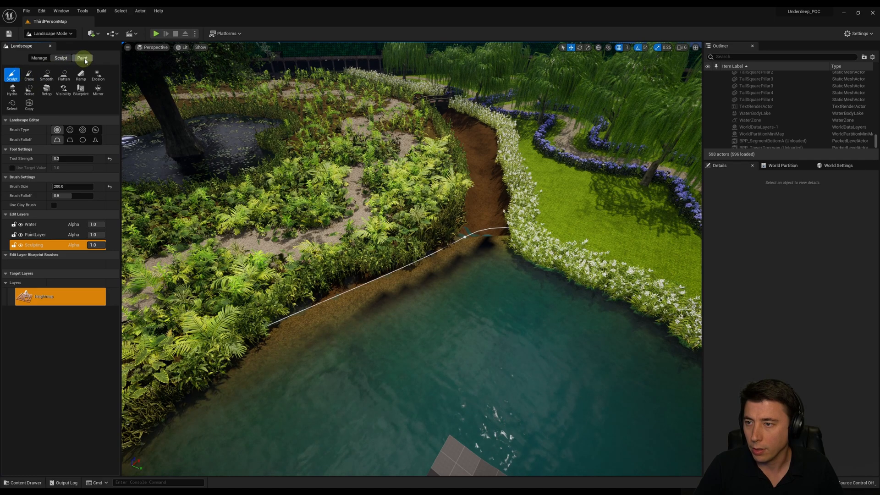
{"action": "left_click", "coordinate": [82, 58]}
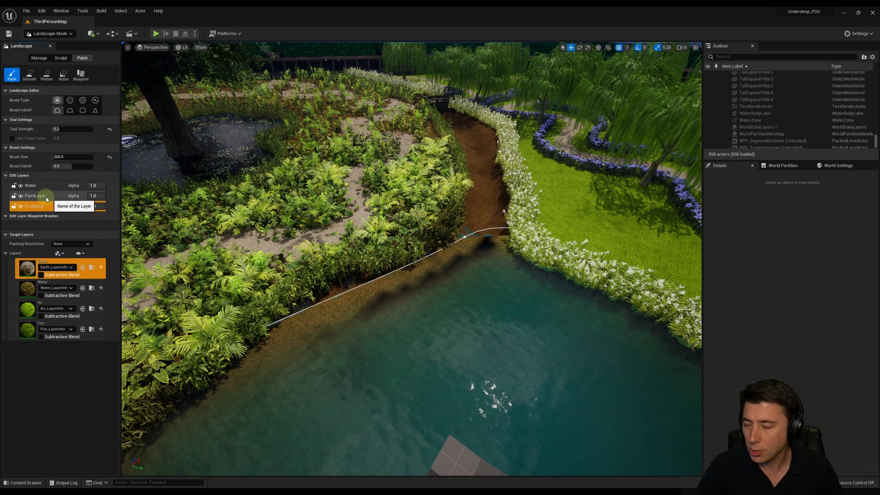
{"action": "left_click", "coordinate": [35, 195]}
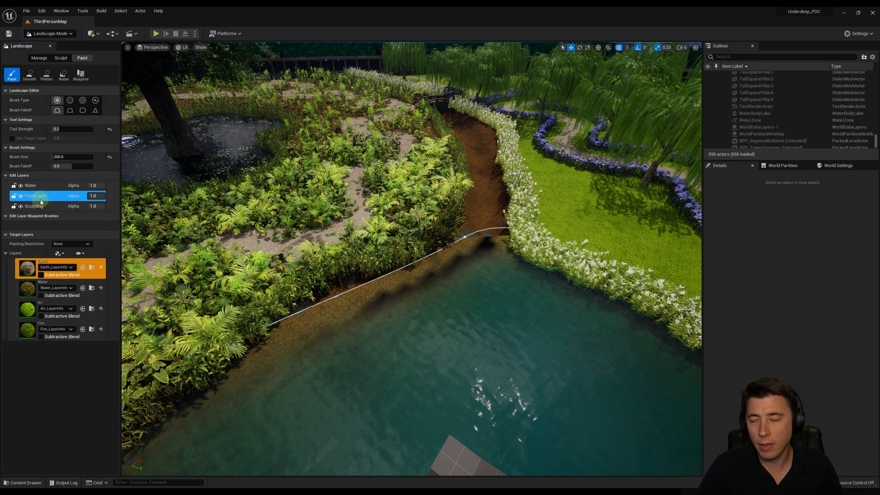
{"action": "mouse_move", "coordinate": [517, 345]}
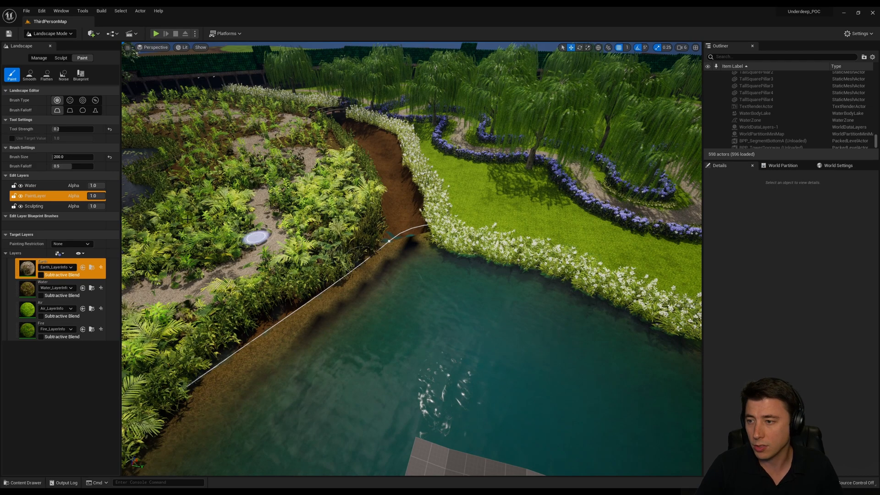
{"action": "left_click", "coordinate": [35, 195]}
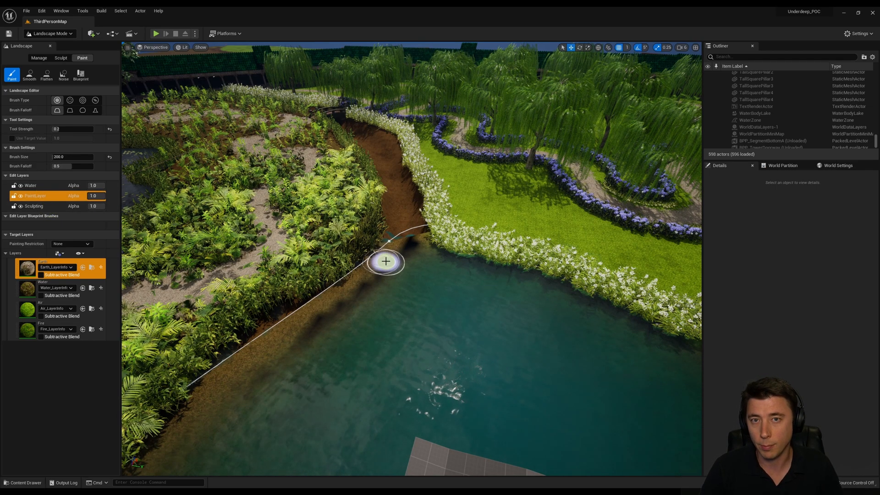
{"action": "mouse_move", "coordinate": [380, 266]}
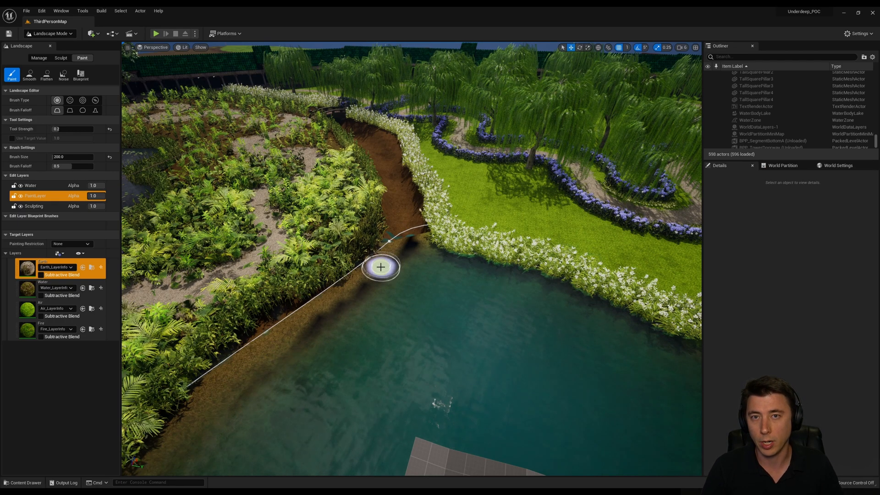
{"action": "mouse_move", "coordinate": [32, 185]}
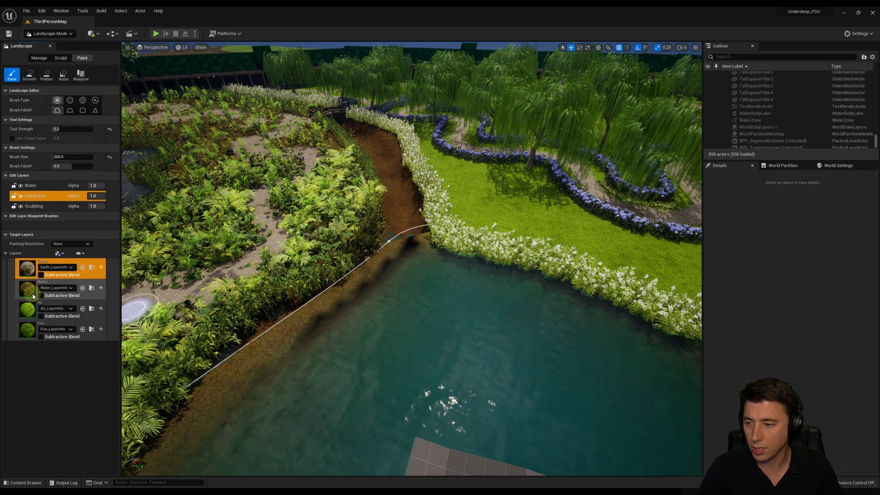
{"action": "left_click", "coordinate": [50, 287]}
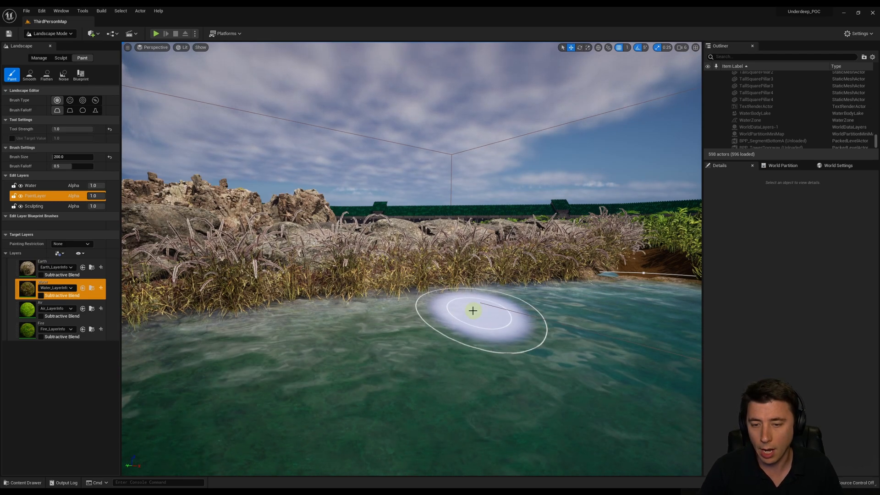
{"action": "mouse_move", "coordinate": [374, 326]}
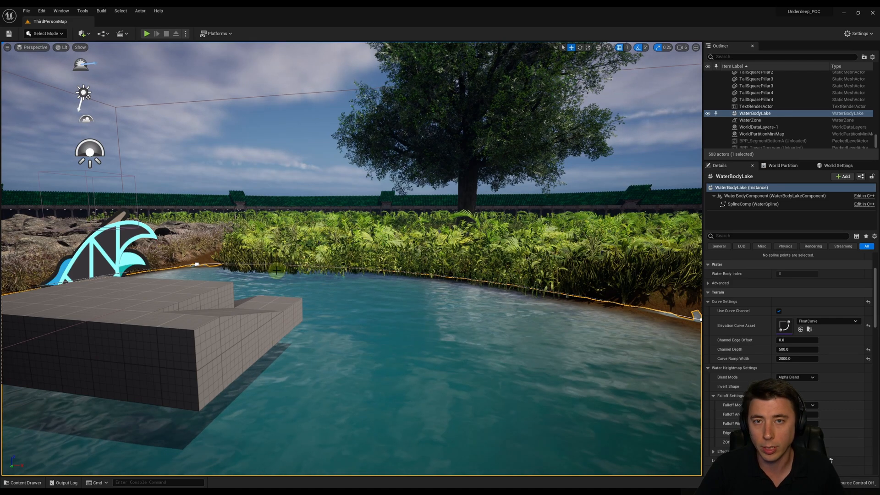
{"action": "mouse_move", "coordinate": [349, 278]}
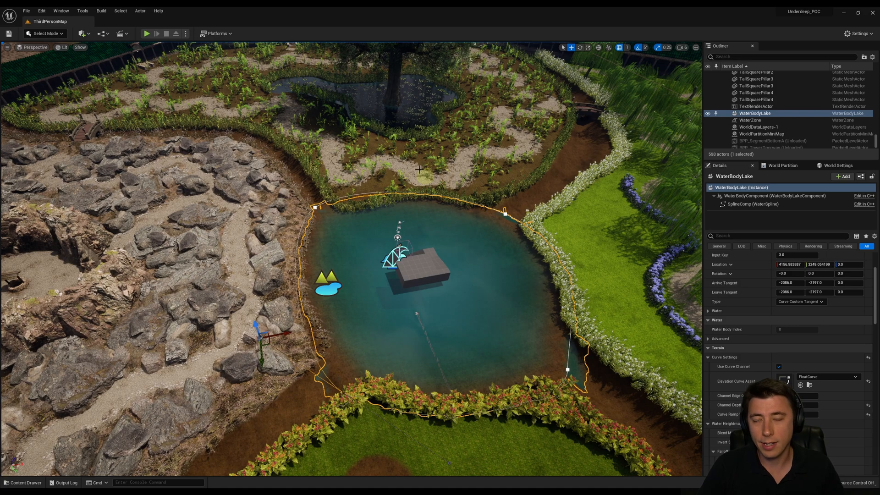
{"action": "mouse_move", "coordinate": [412, 146]}
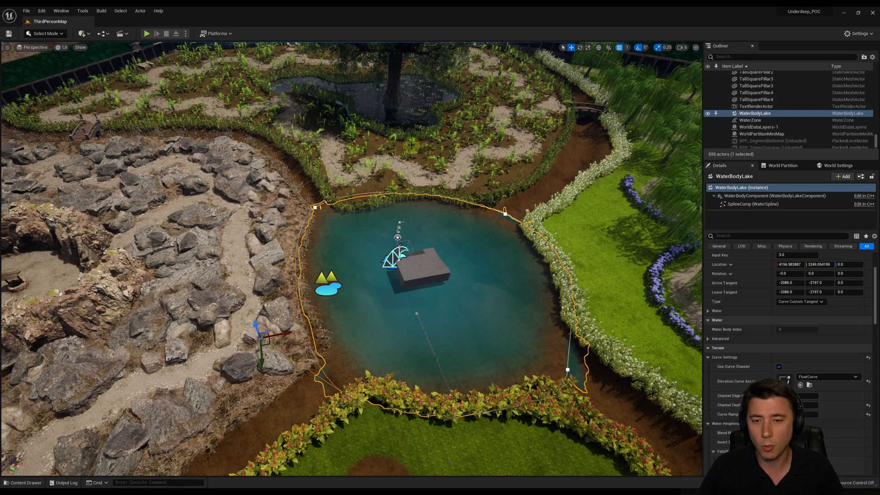
Step: Place a Water Body River in the channel, select the lake to adjust its Z, then reselect the river
{"action": "left_click", "coordinate": [82, 34]}
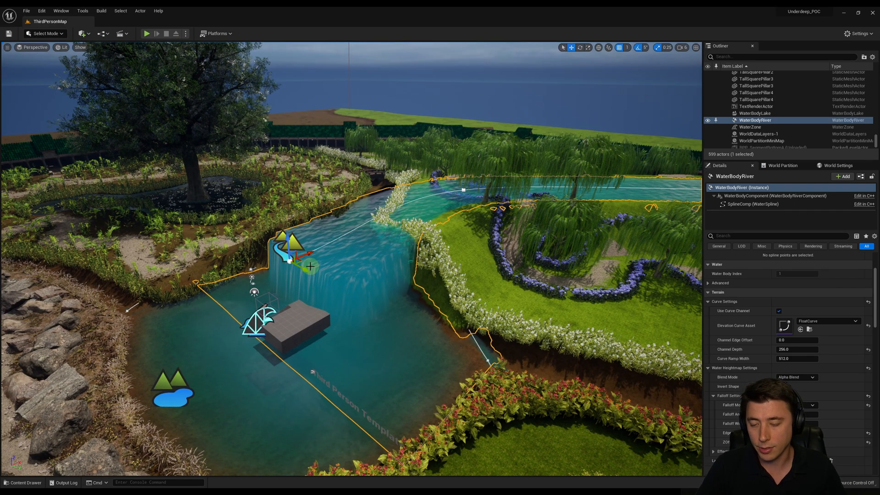
{"action": "left_click", "coordinate": [754, 113]}
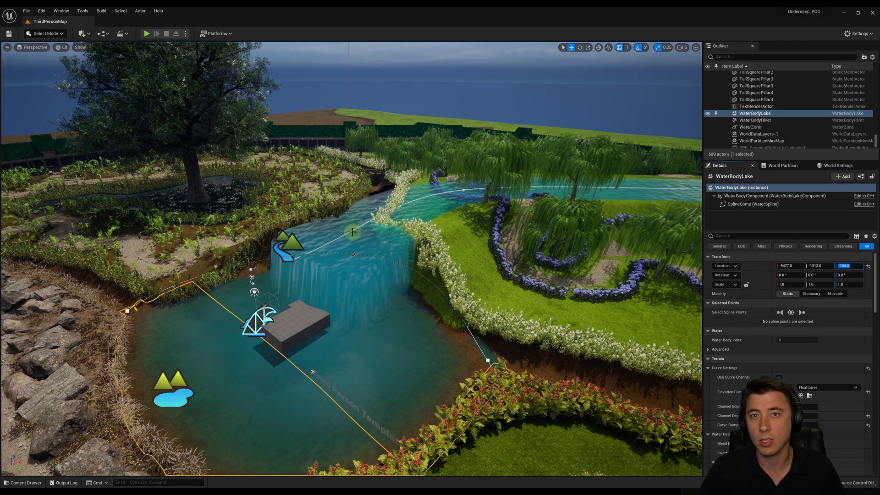
{"action": "left_click", "coordinate": [755, 119]}
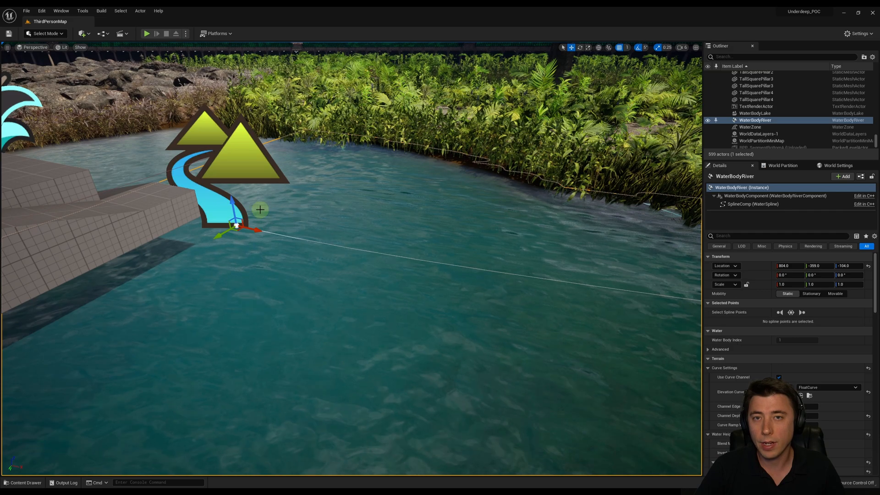
Step: Set the first river spline point's Velocity to 30 in its Water settings
{"action": "left_click", "coordinate": [236, 224]}
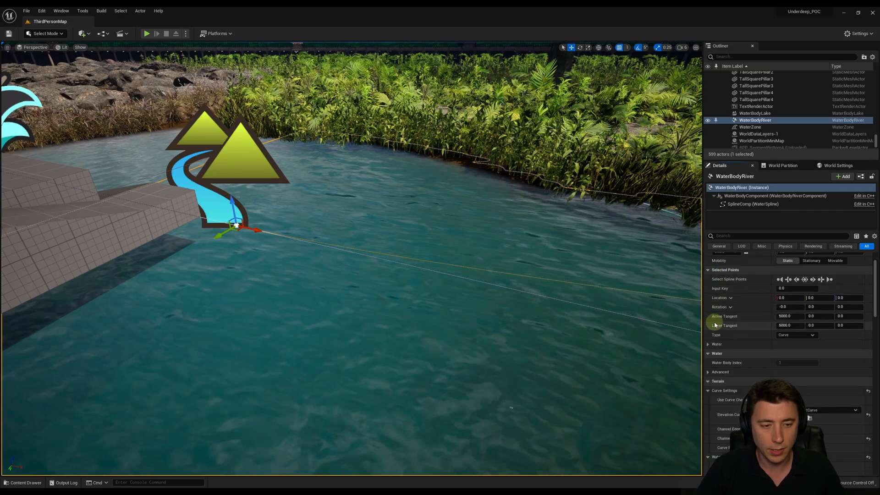
{"action": "left_click", "coordinate": [717, 344]}
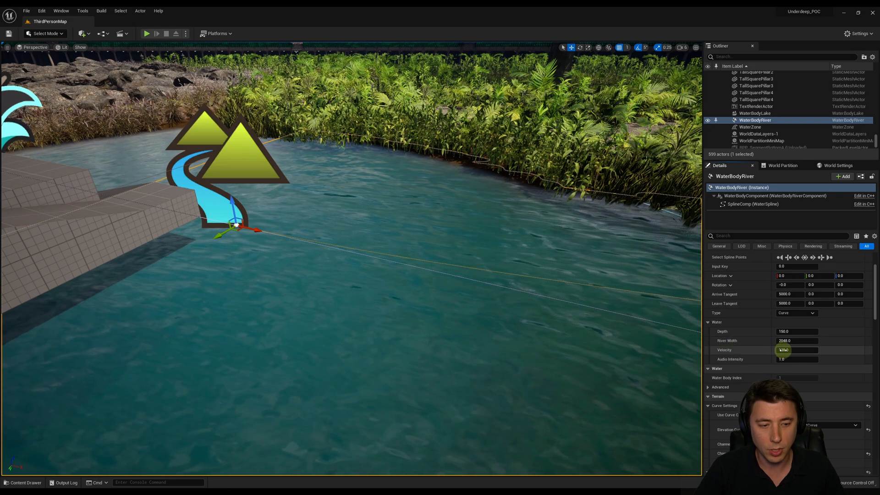
{"action": "triple_click", "coordinate": [797, 349]}
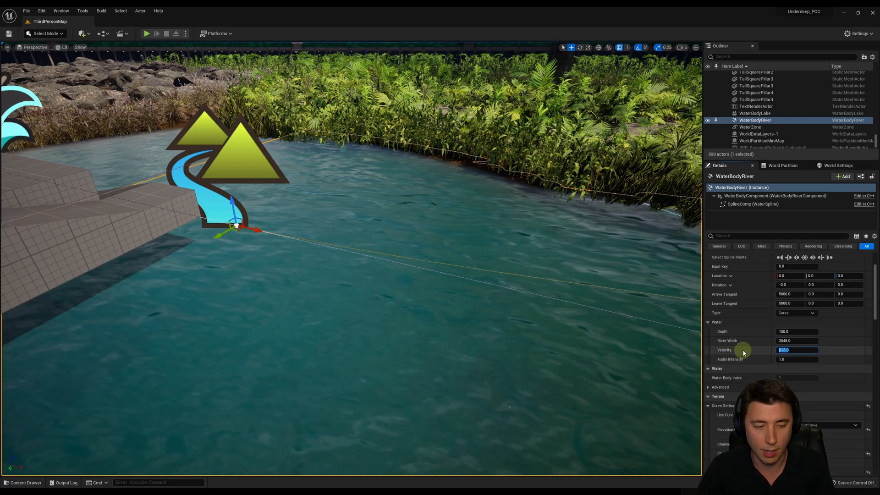
{"action": "type", "text": "30.0"}
{"action": "left_click", "coordinate": [796, 340]}
{"action": "type", "text": "1024"}
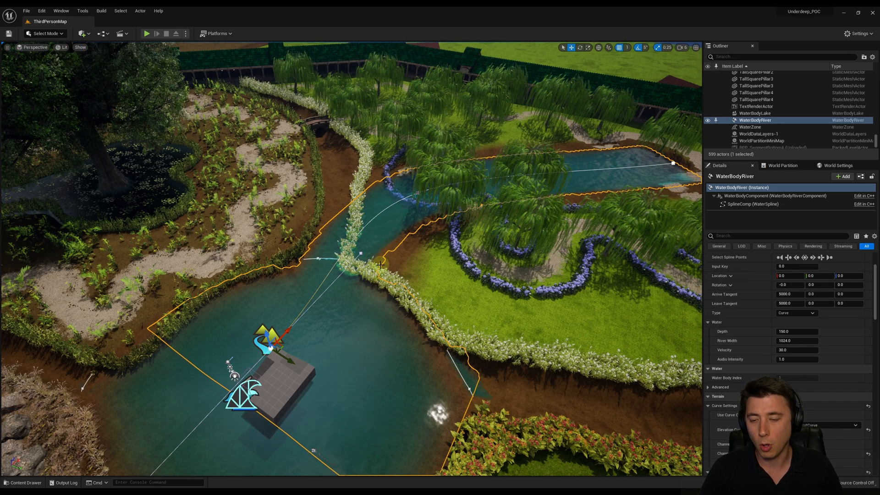
{"action": "mouse_move", "coordinate": [312, 327]}
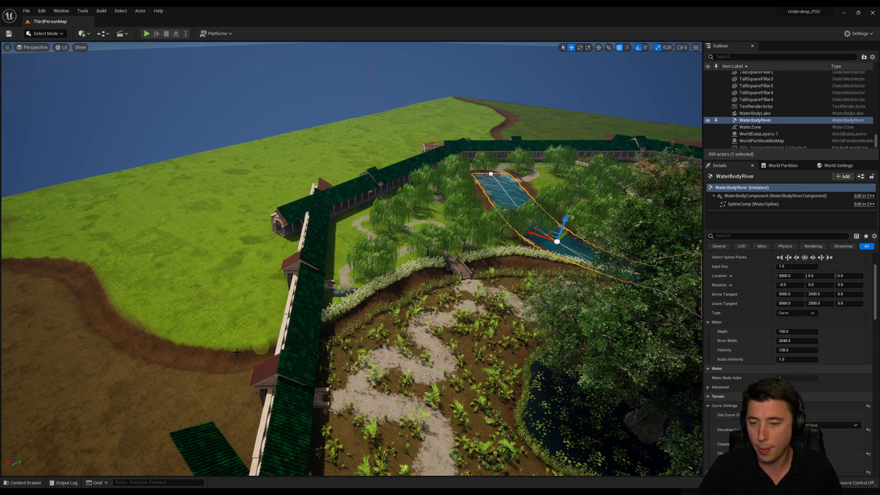
{"action": "mouse_move", "coordinate": [367, 290]}
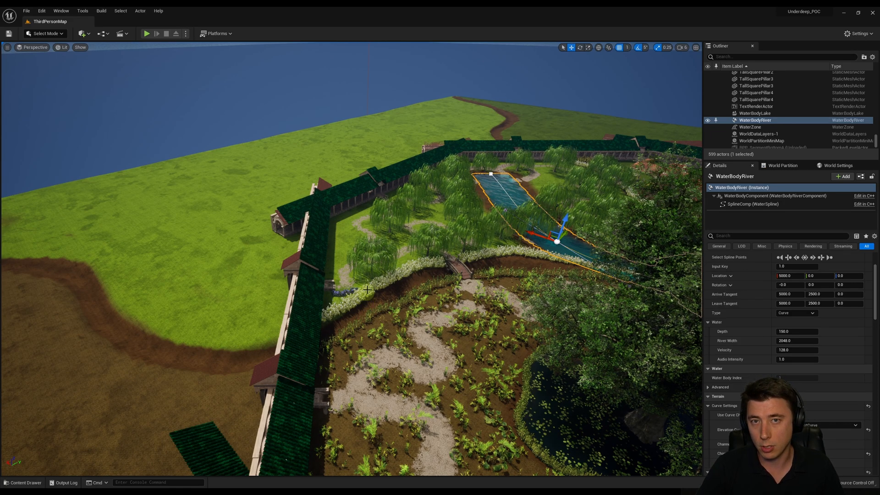
{"action": "mouse_move", "coordinate": [331, 325]}
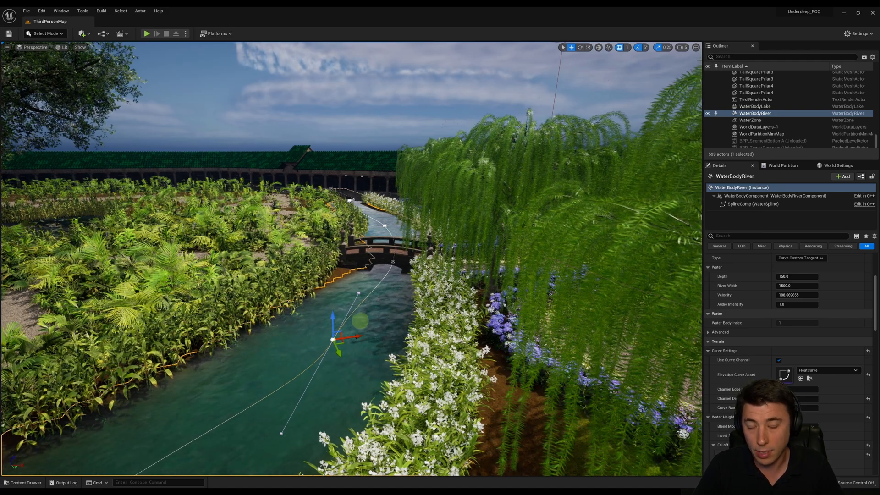
Step: Play the level and wade the character chest-deep through the river
{"action": "left_click", "coordinate": [145, 33]}
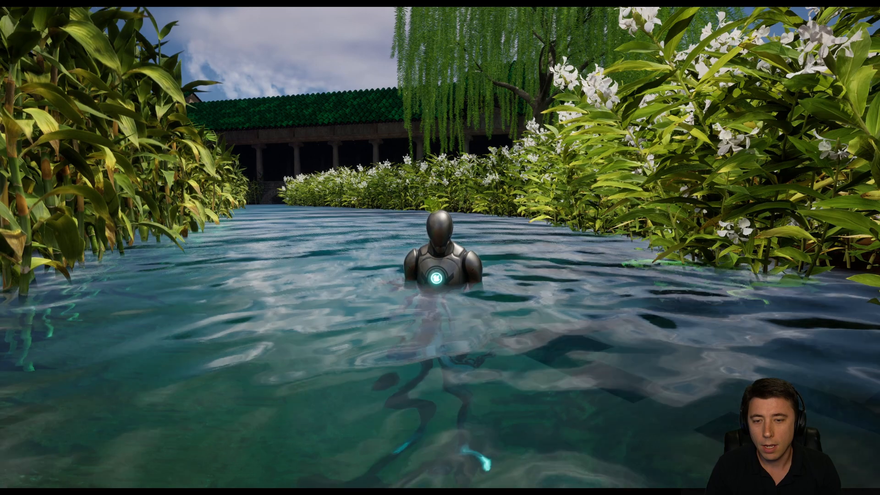